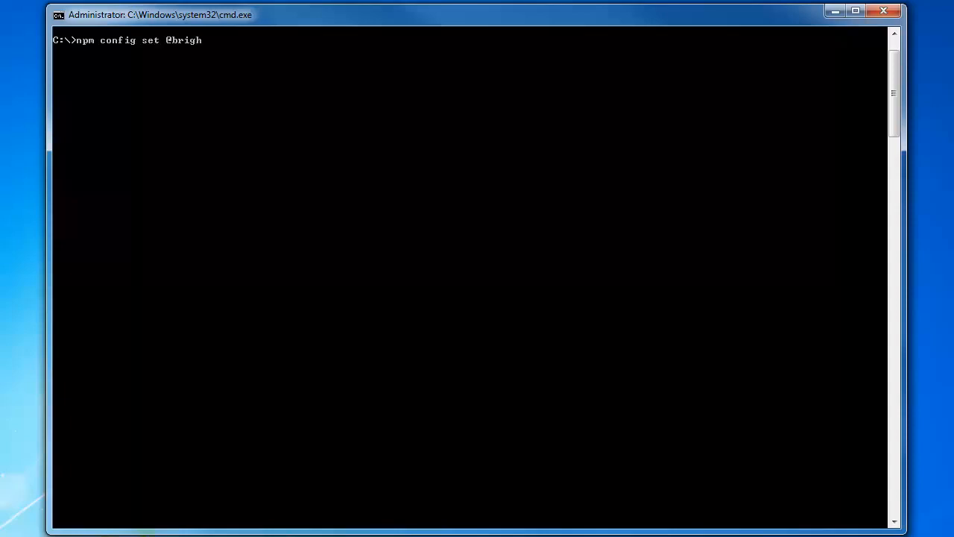
text(tside:re)
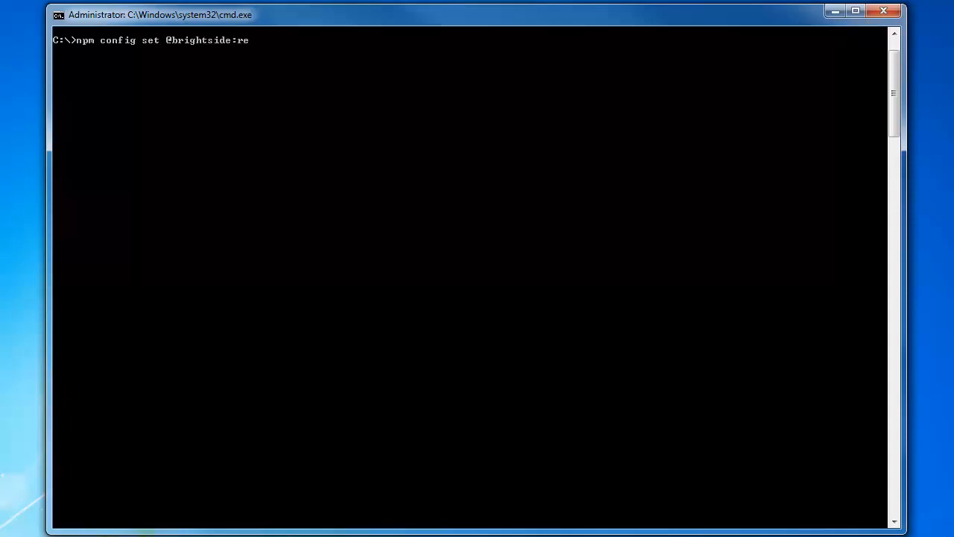
text(gistry)
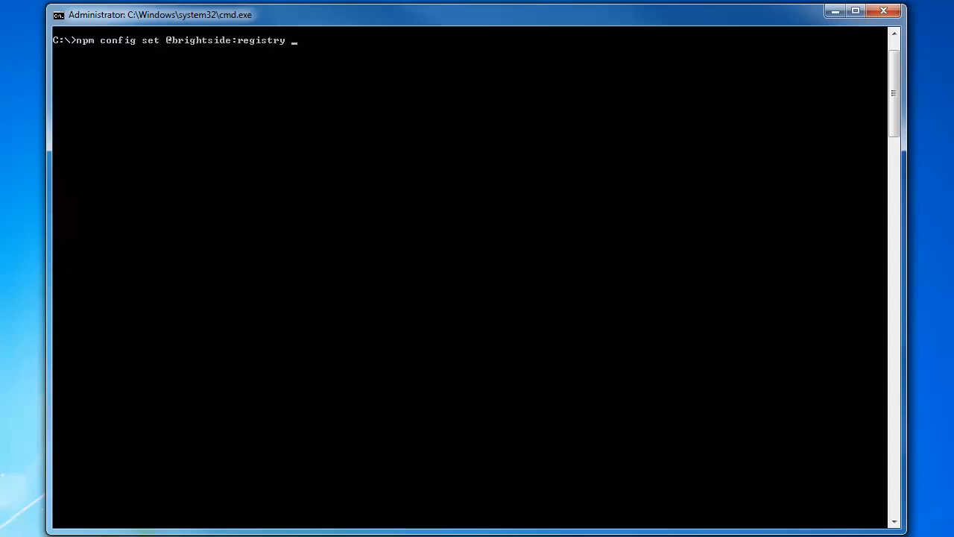
text(https:/)
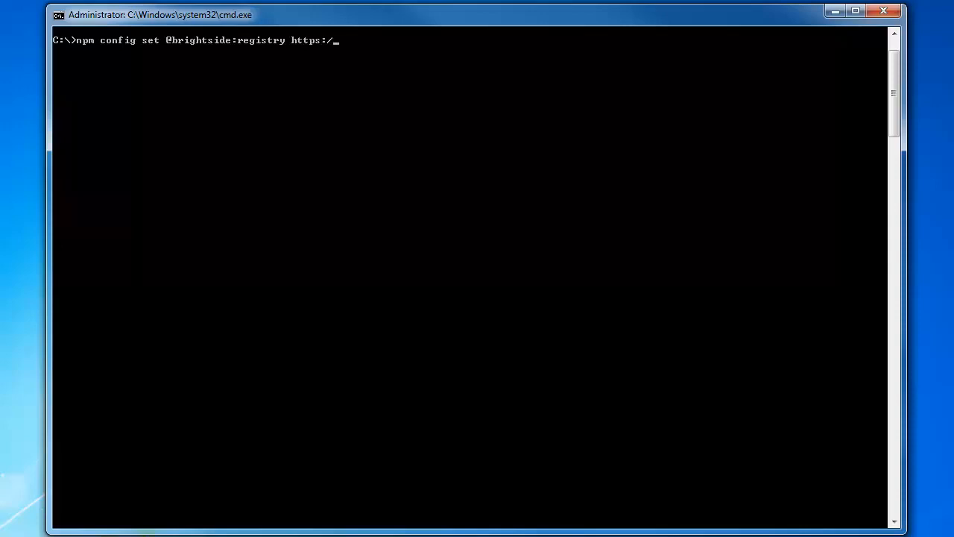
text(/api.)
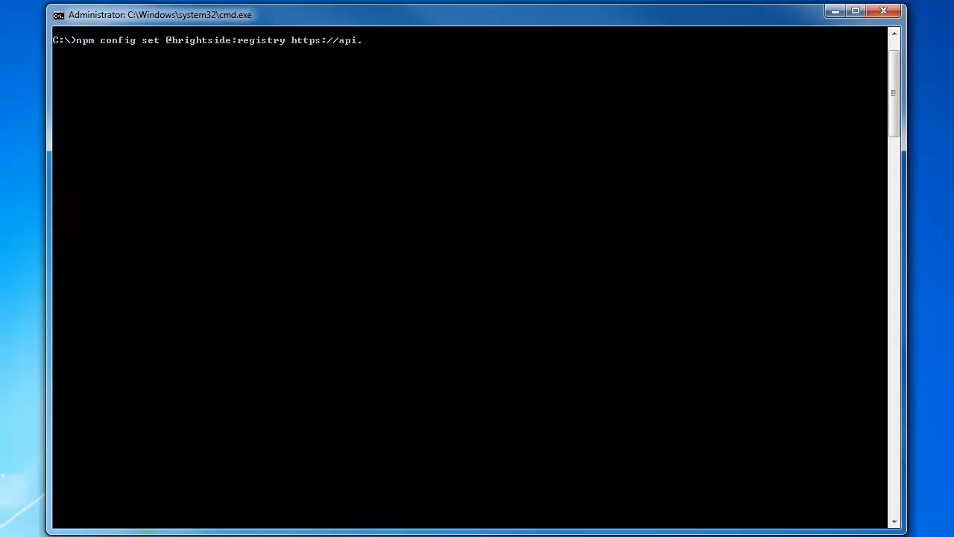
text(bintray.co)
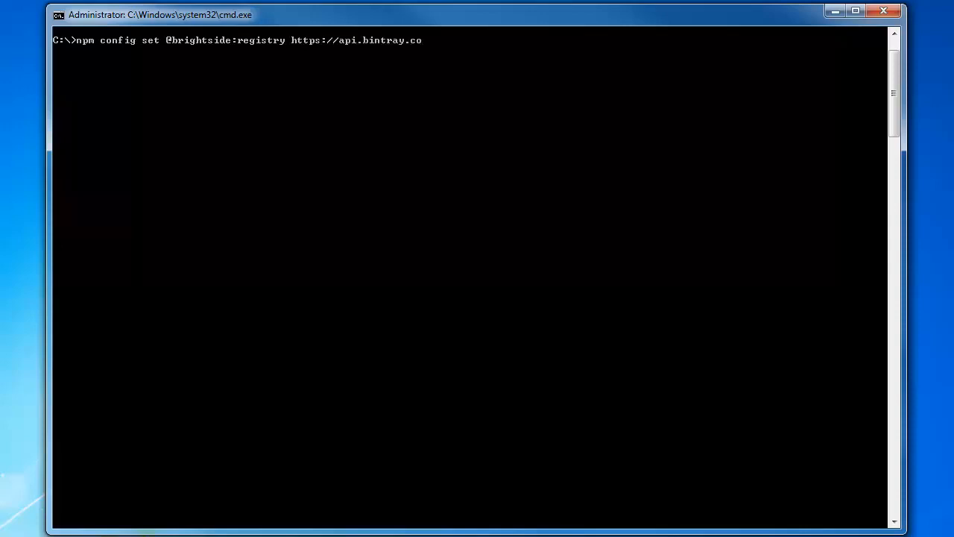
text(m/npm/)
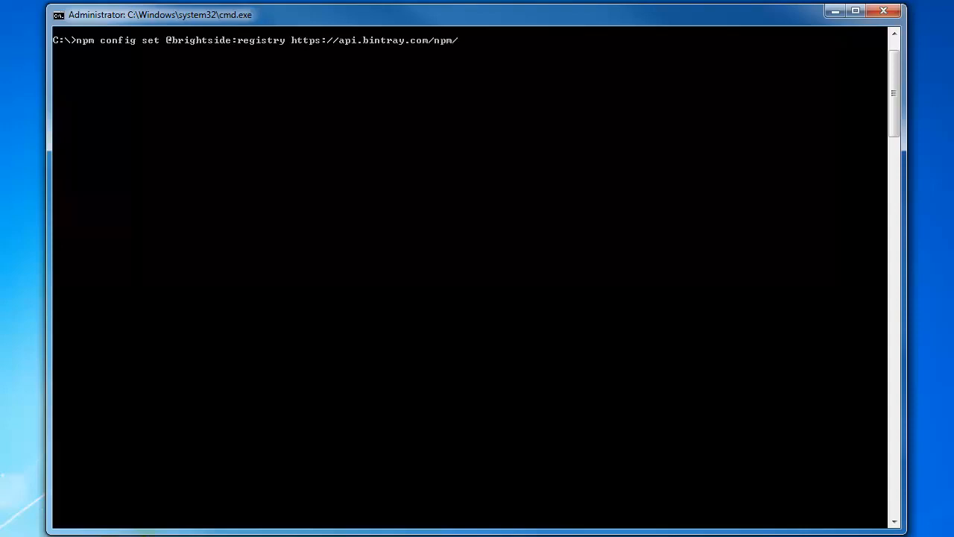
text(ca/brightside)
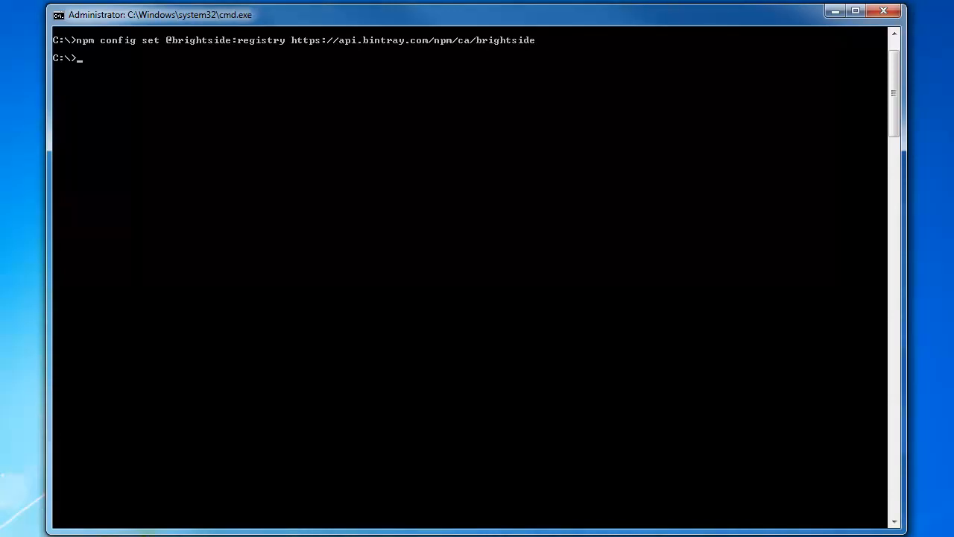
text(npm i)
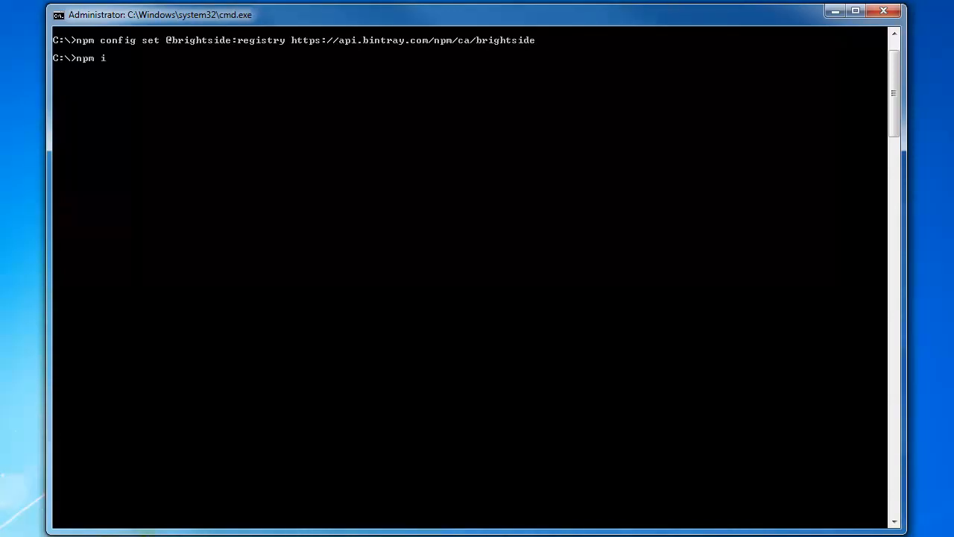
text(nstall @)
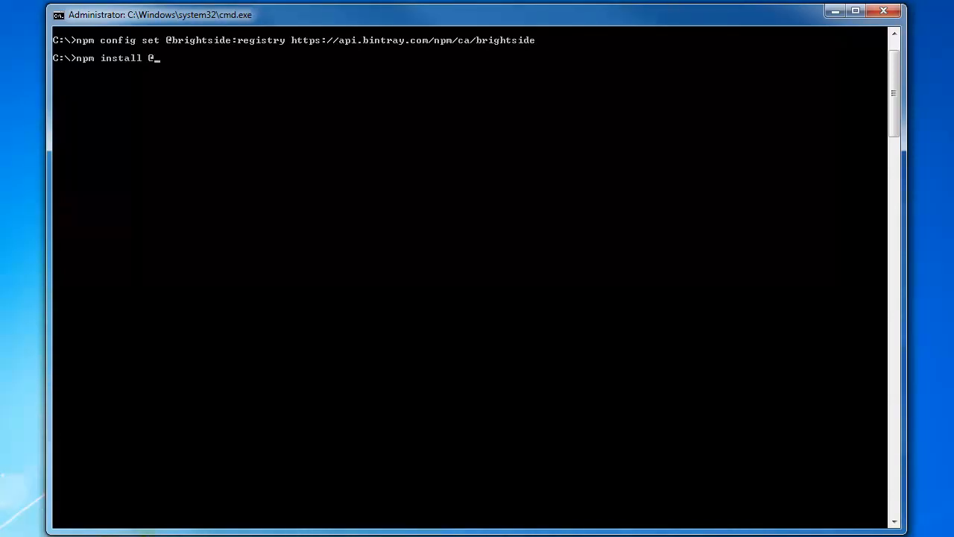
text(brightsid)
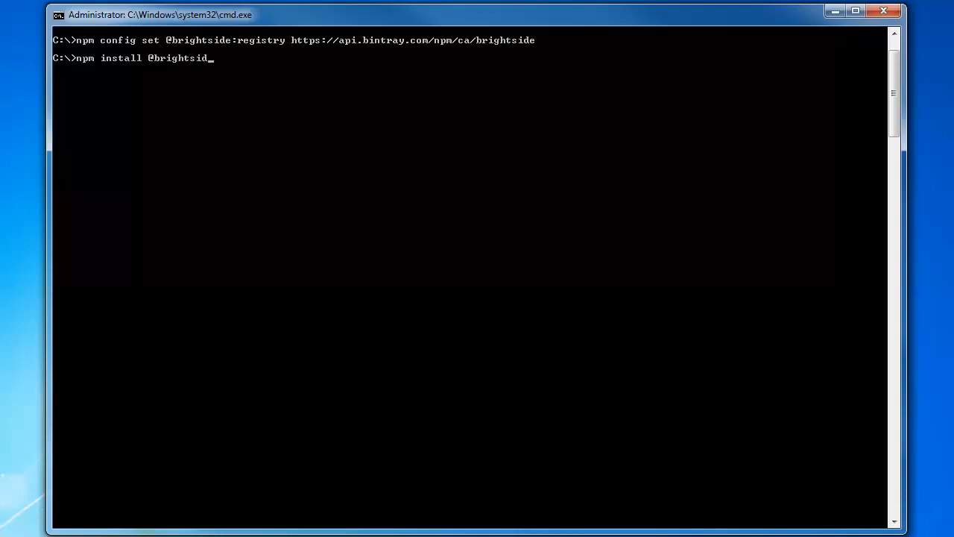
text(e/core --)
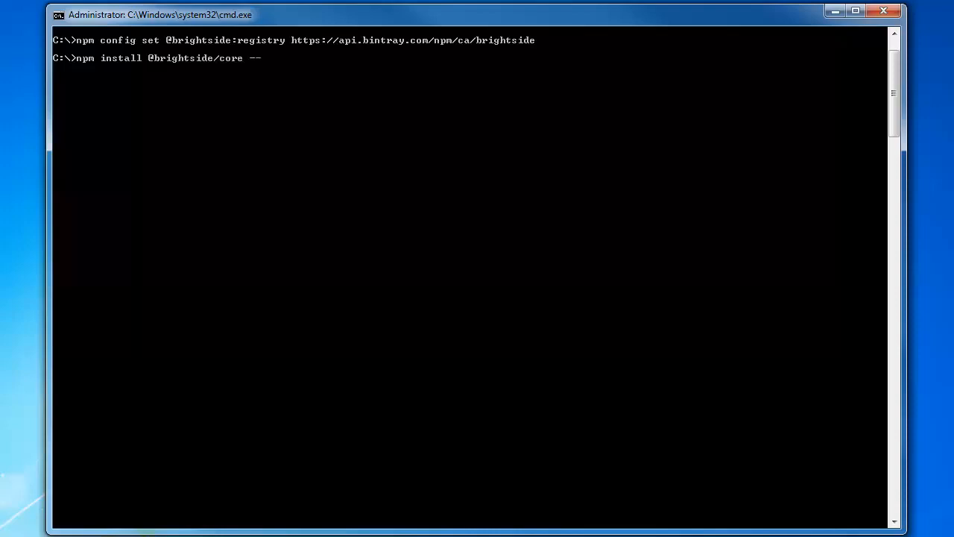
text(global)
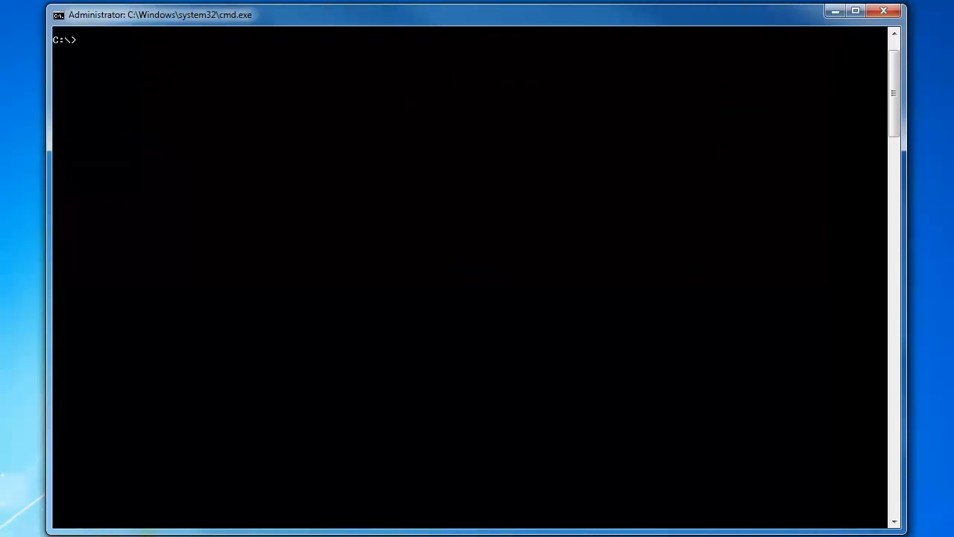
- Run bright --version to show the installed Brightside version
text(bright --)
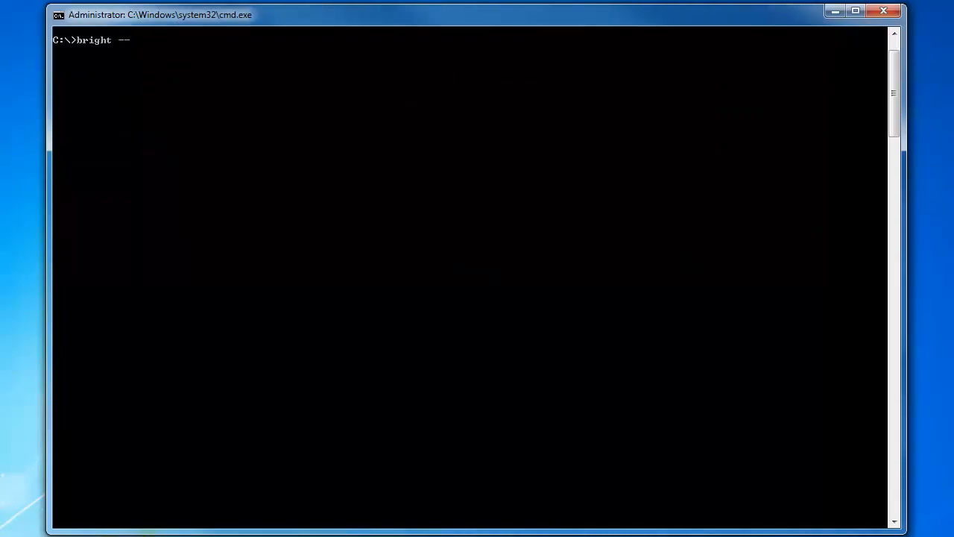
text(version)
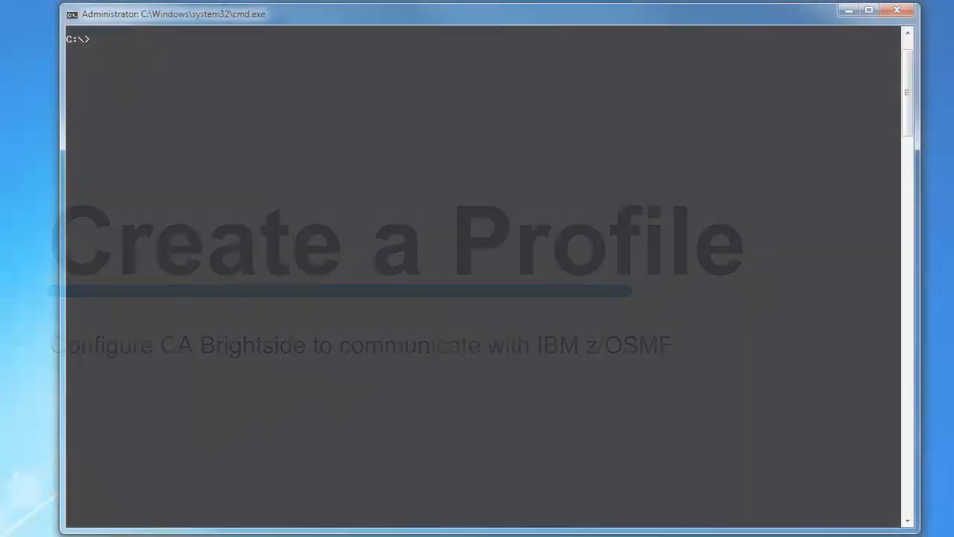
- Run bright --help to list CA Brightside command groups and global options
text(br)
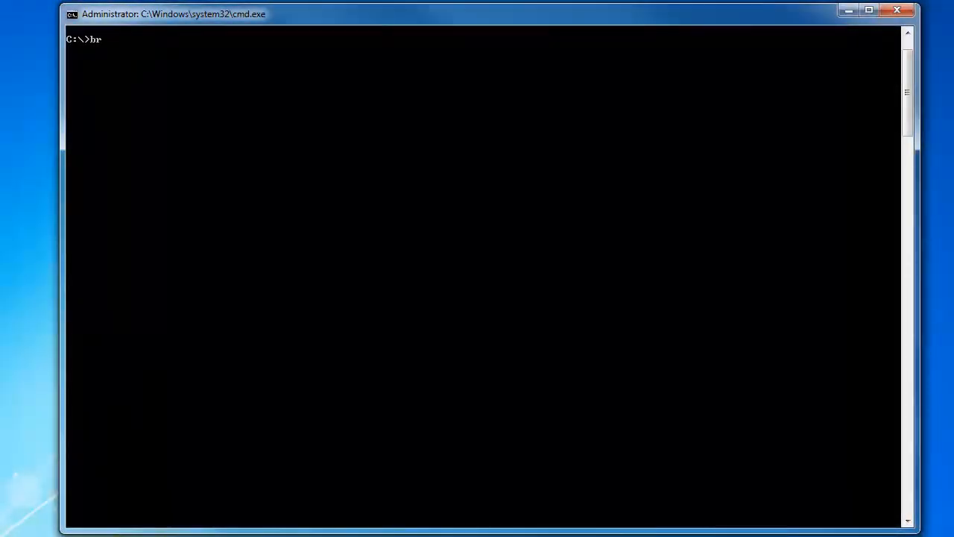
text(ight --he)
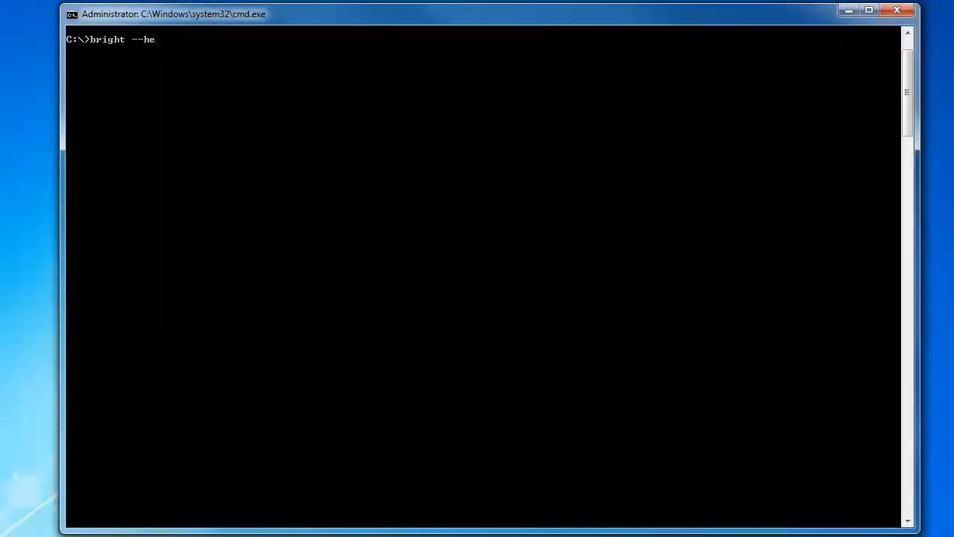
text(lp)
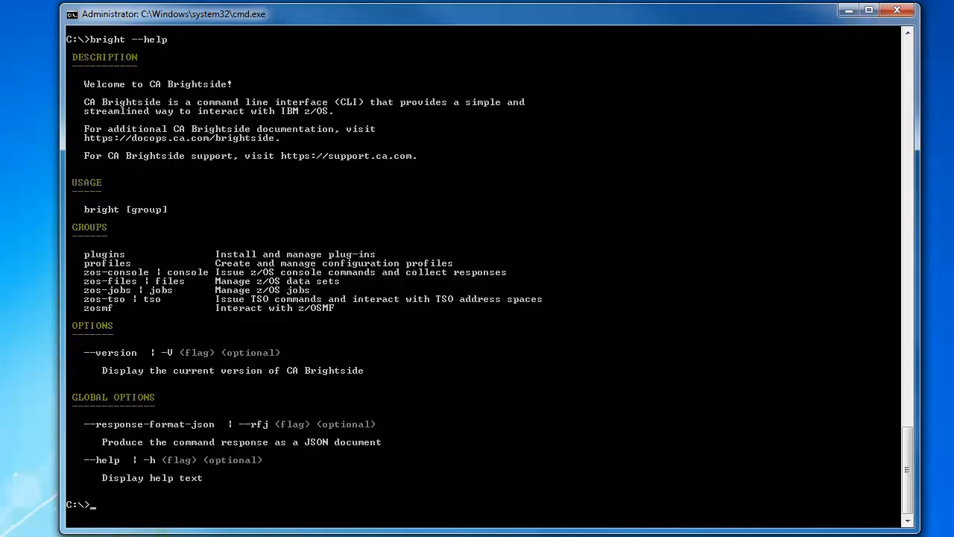
- Start a zosmf-profile creation for myFirstProfile with --host host1 and --port 0000
text(bright p)
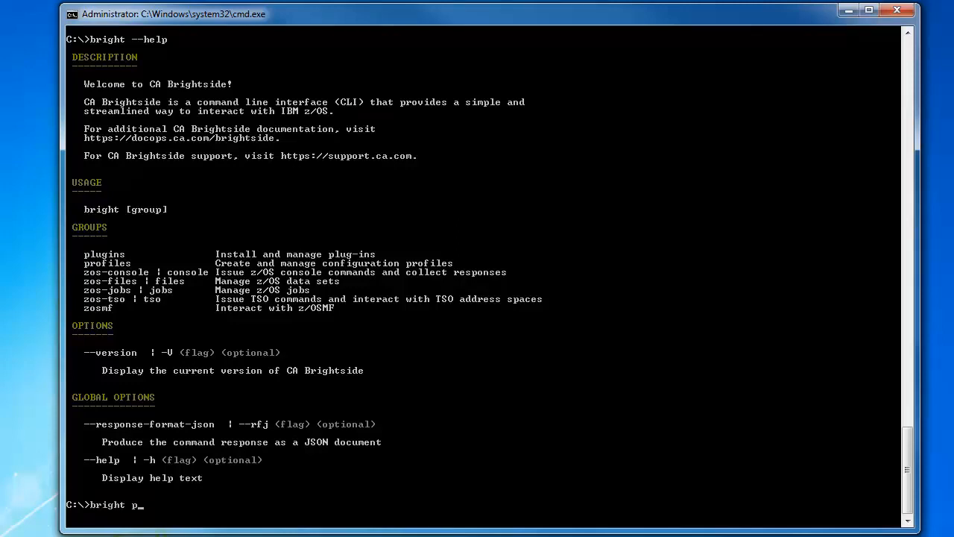
text(rofiles cre)
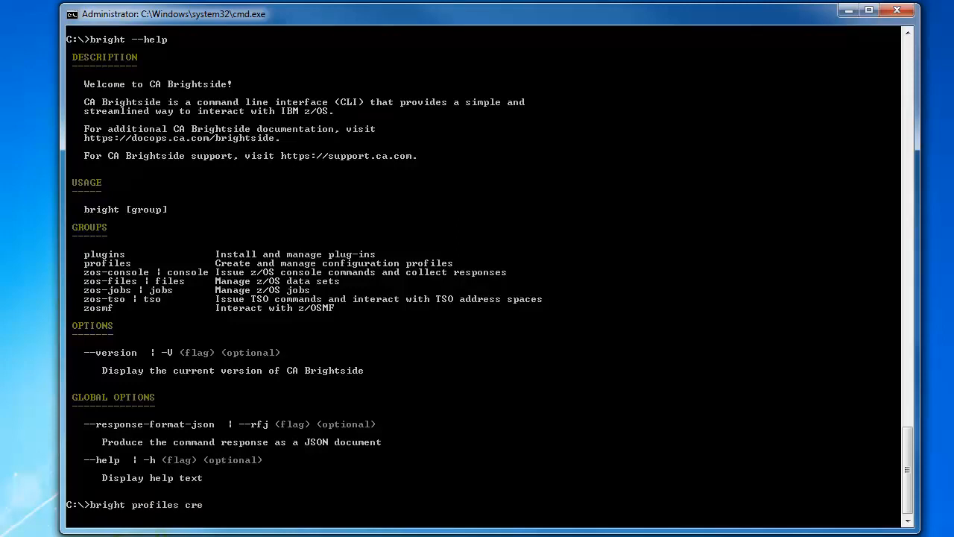
text(ate zosmf-profile myFi)
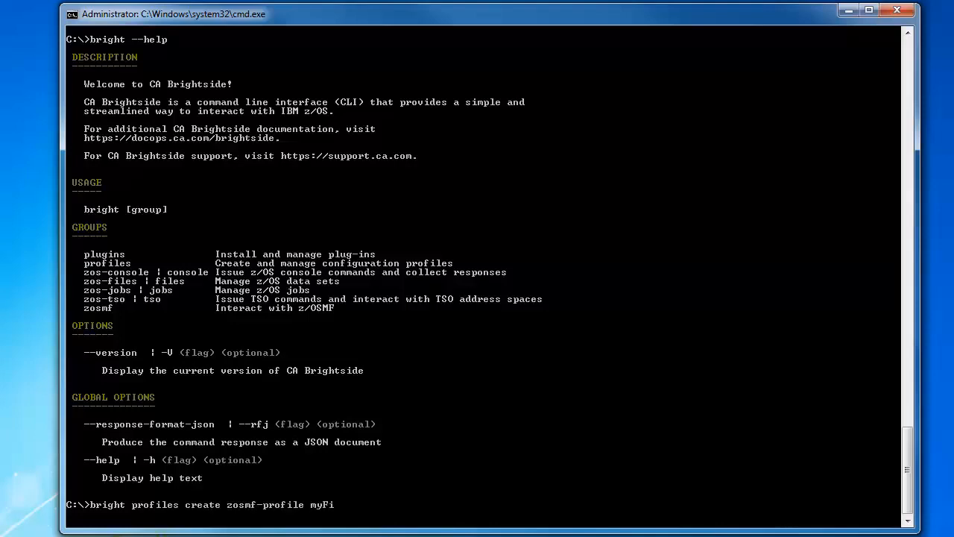
text(rstProfile)
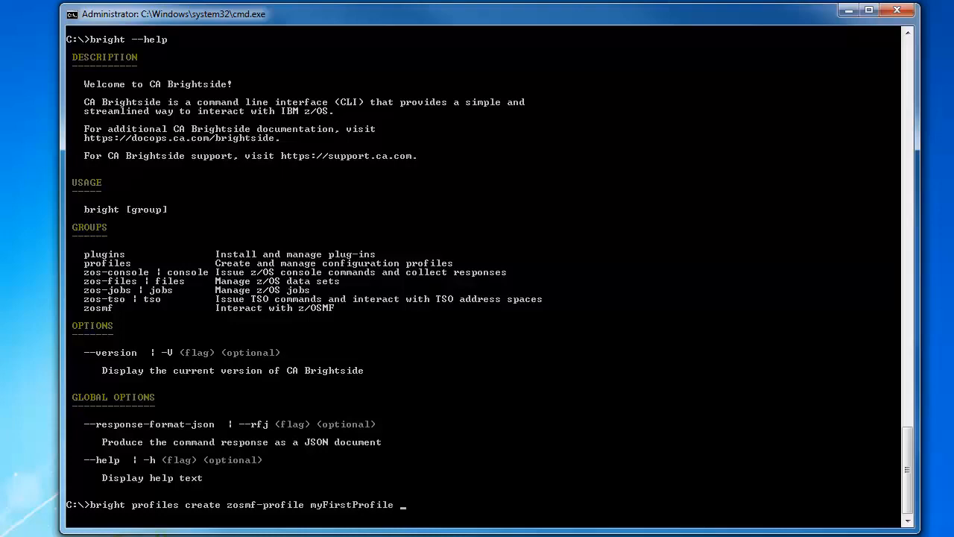
text(--host ho)
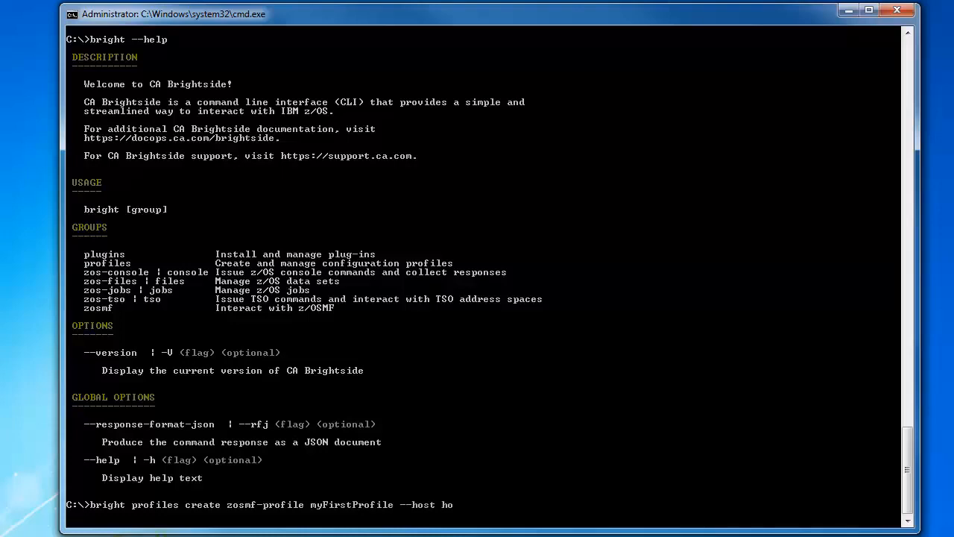
text(st1 --port)
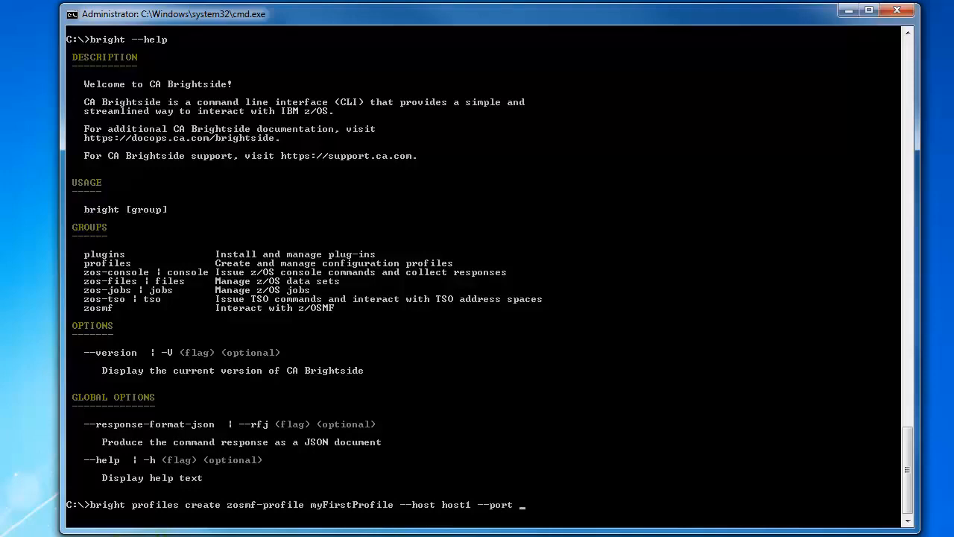
text(0000)
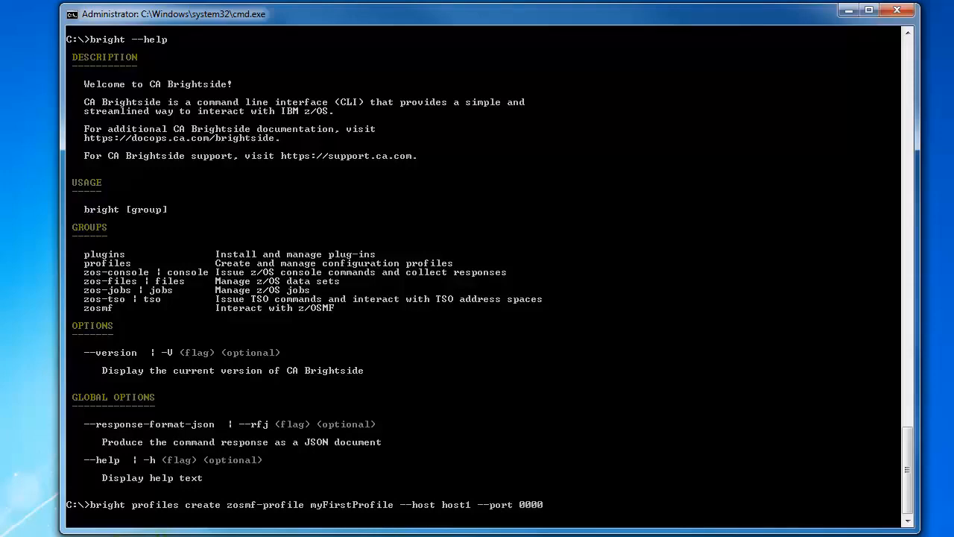
text(--user)
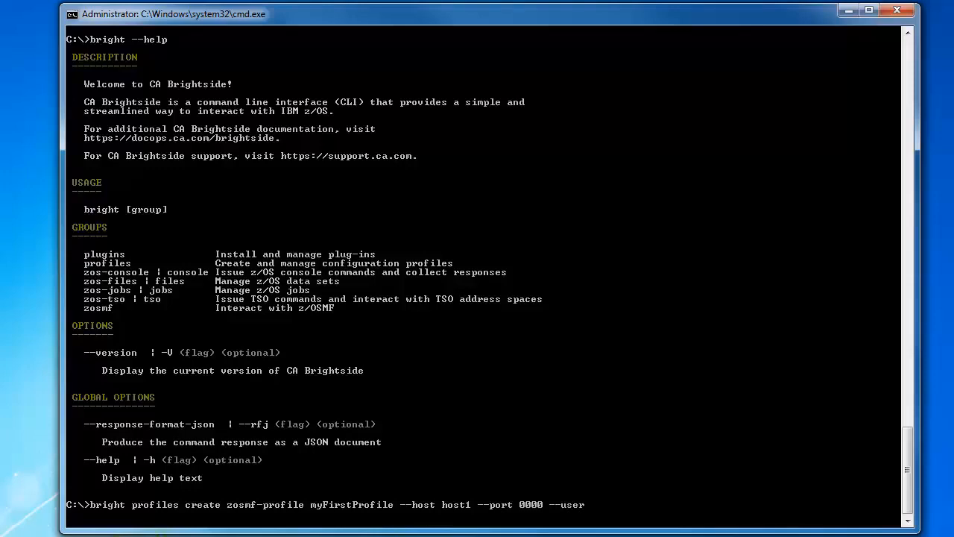
text(myTSOusern)
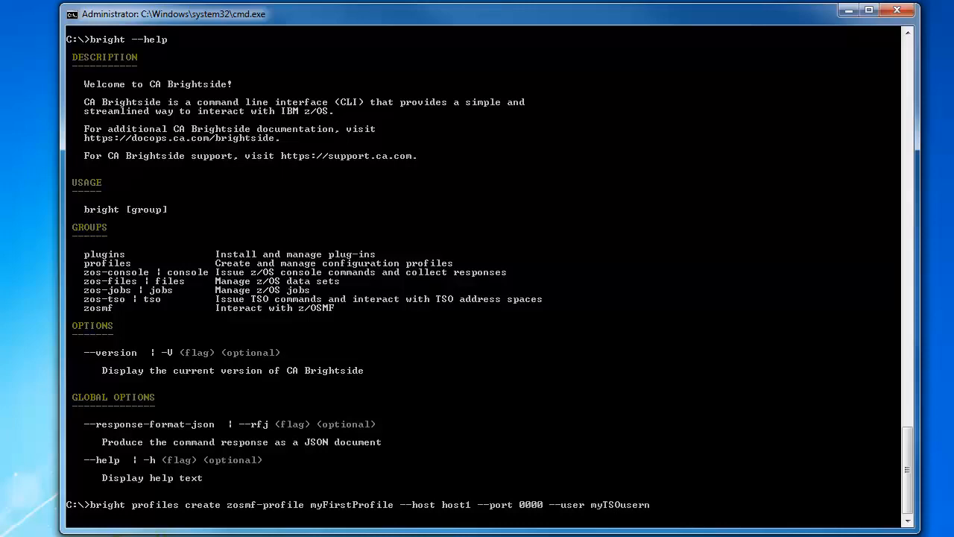
text(ame --password myT)
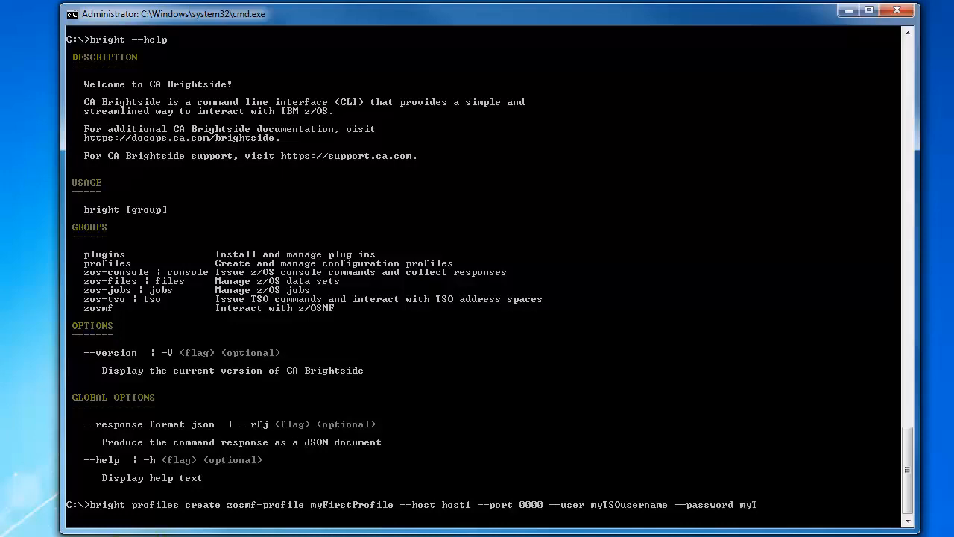
text(SOpassword)
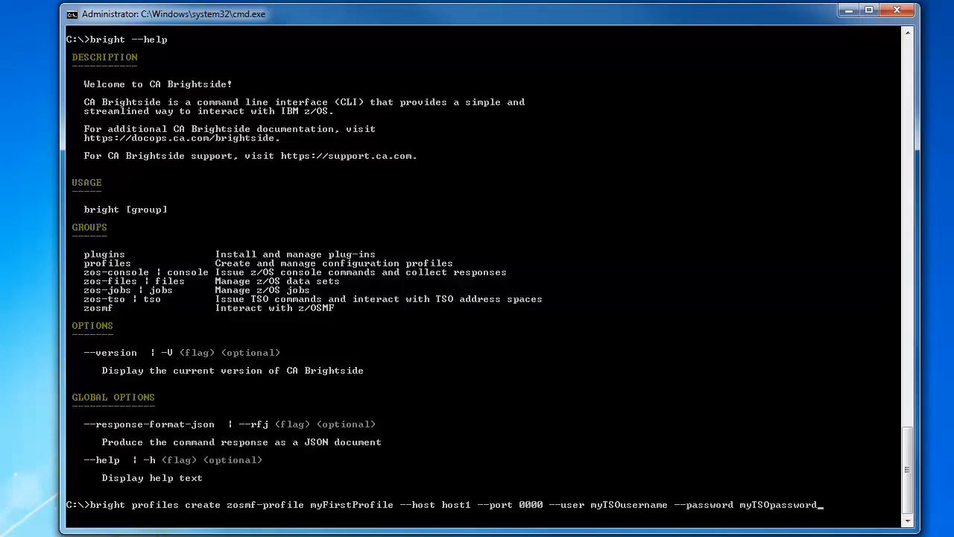
text(--ru false)
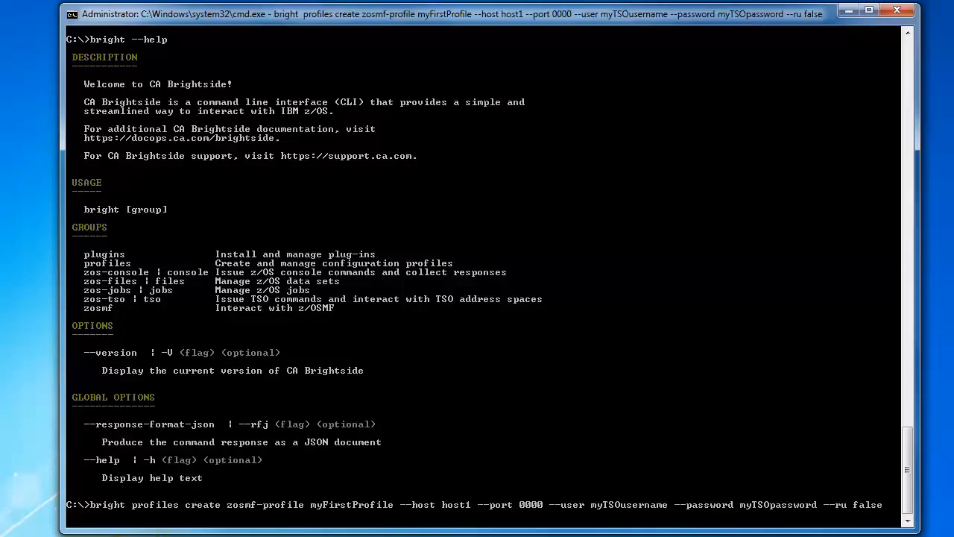
key(enter)
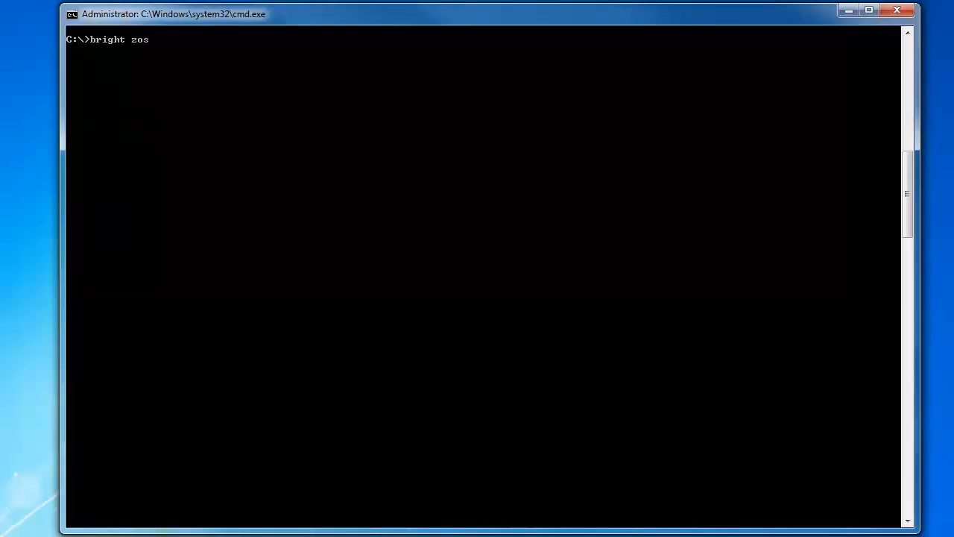
- Run bright zosmf check status to report the connection and list ACTIVE plug-ins
text(mf check st)
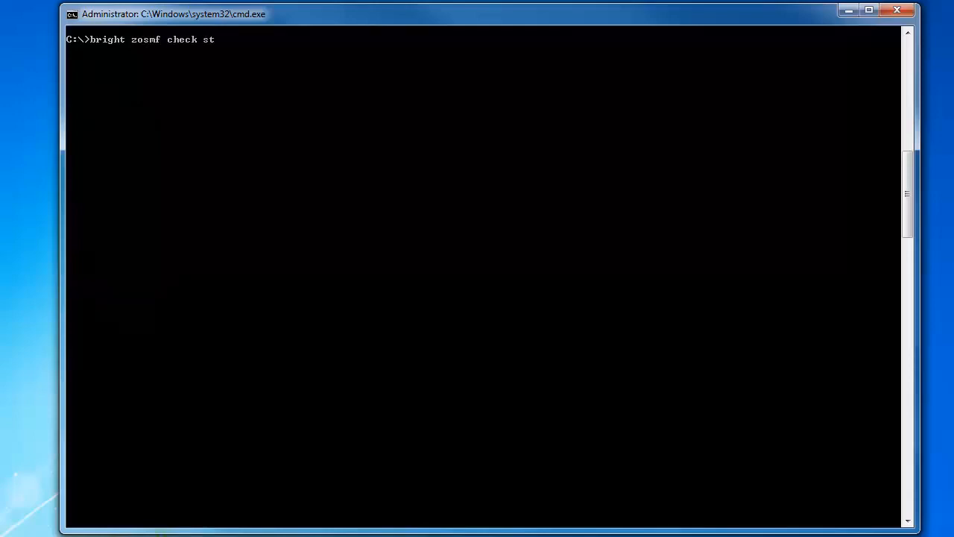
text(atus)
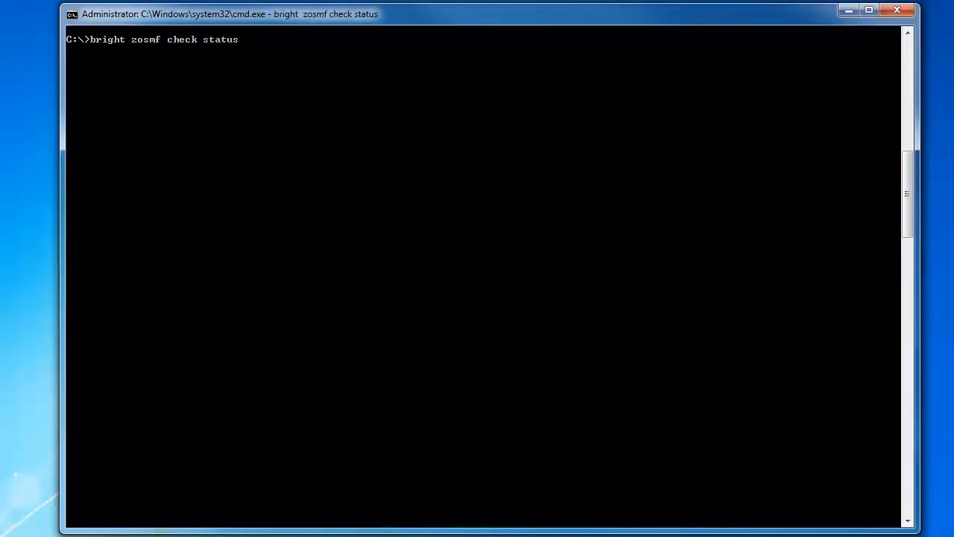
key(enter)
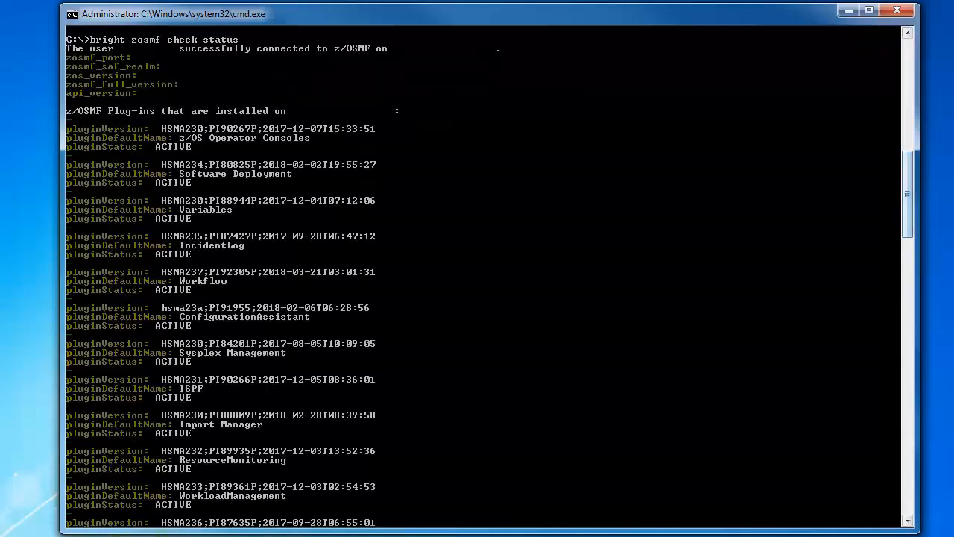